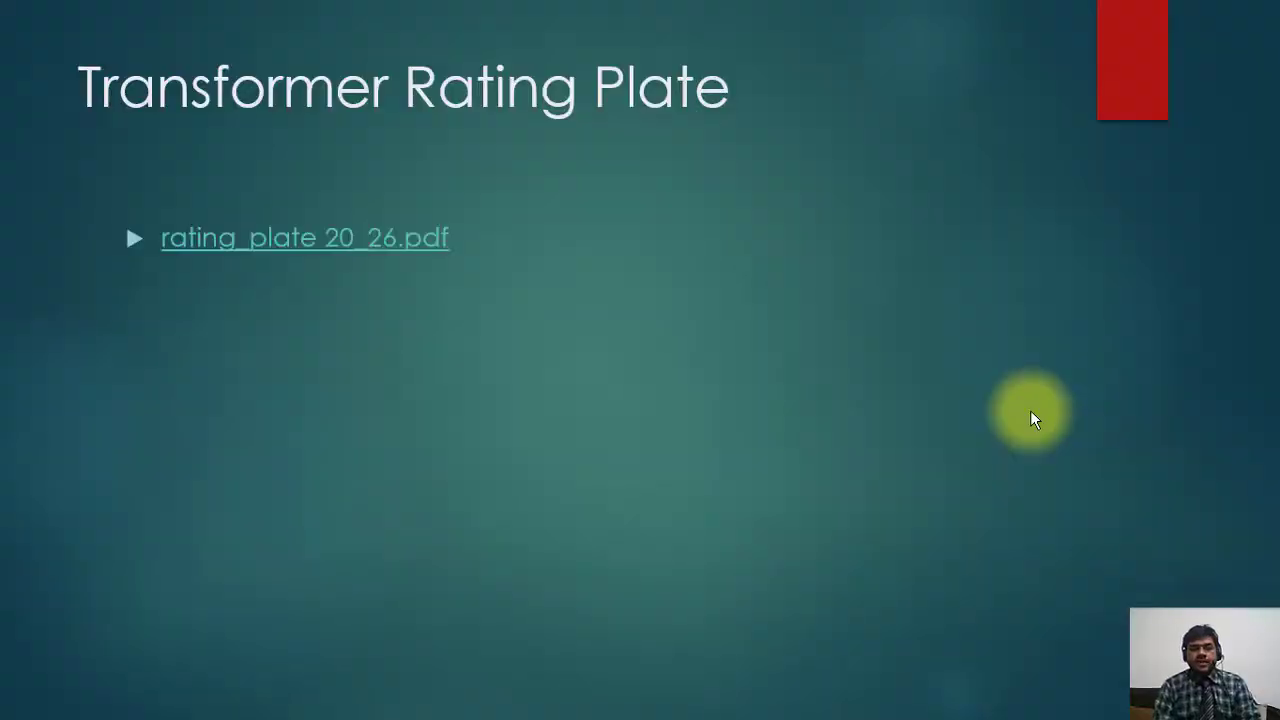
pyautogui.moveTo(820, 270)
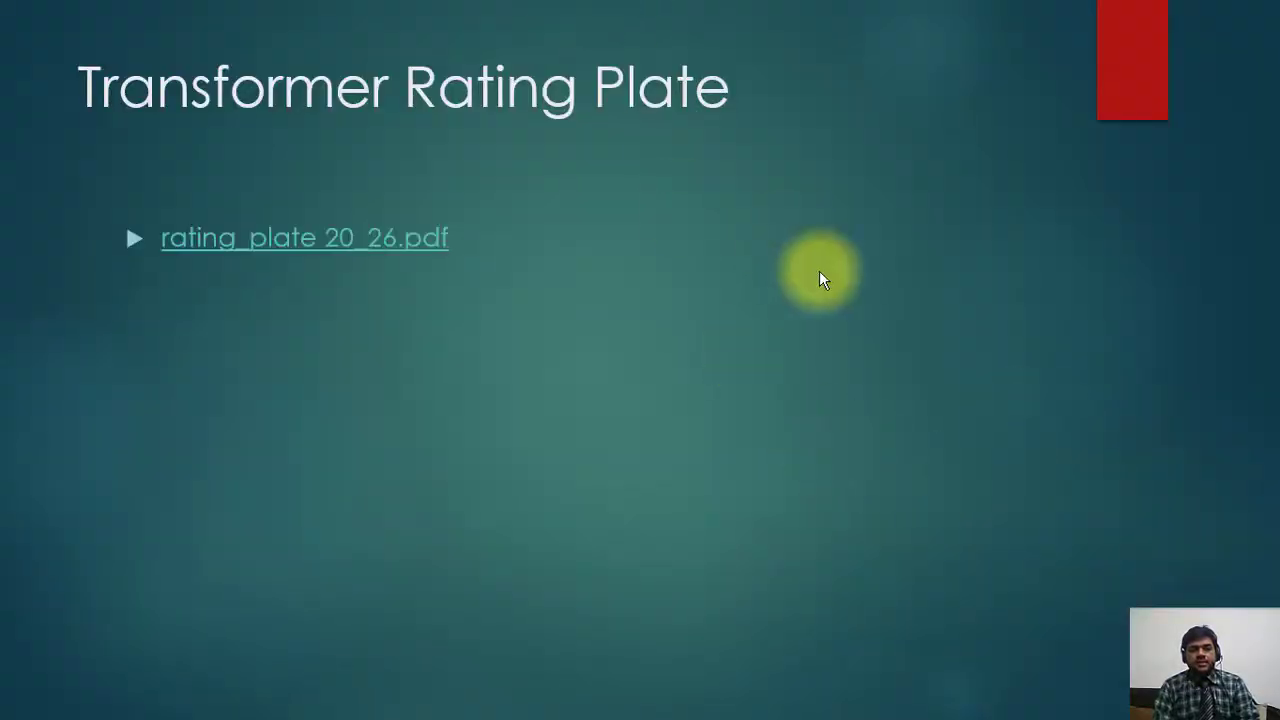
pyautogui.moveTo(890, 390)
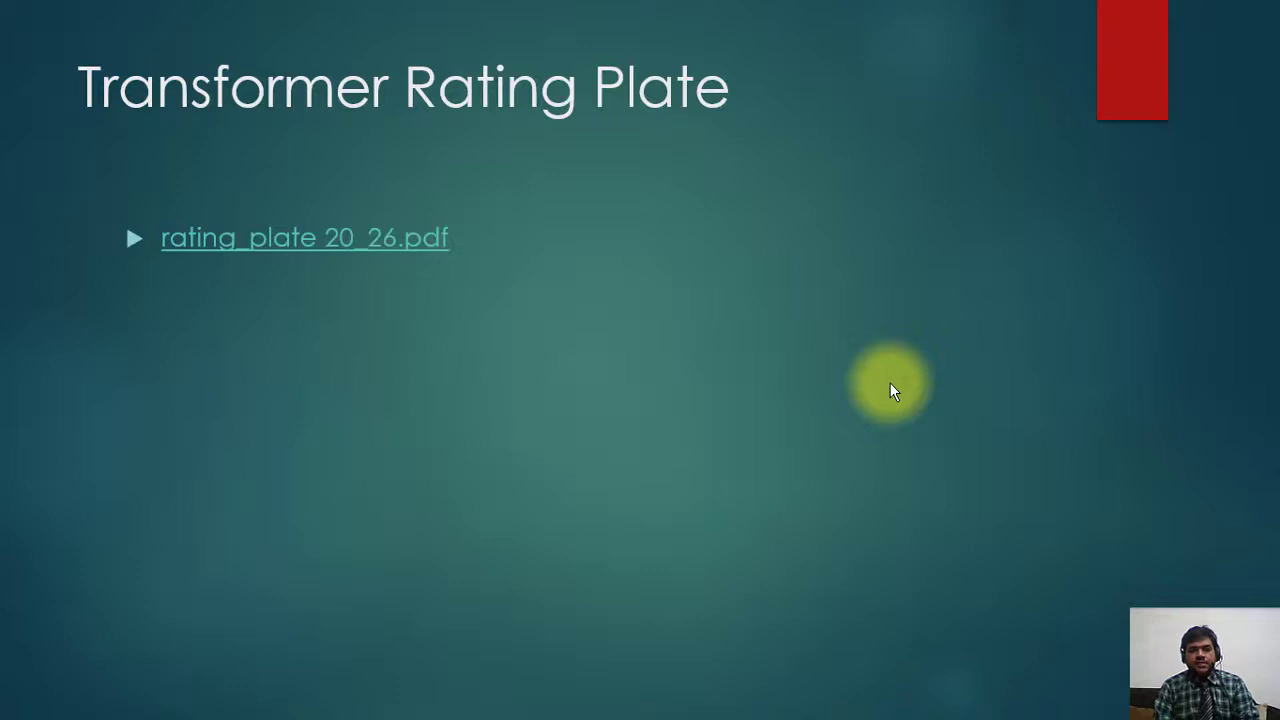
pyautogui.moveTo(840, 315)
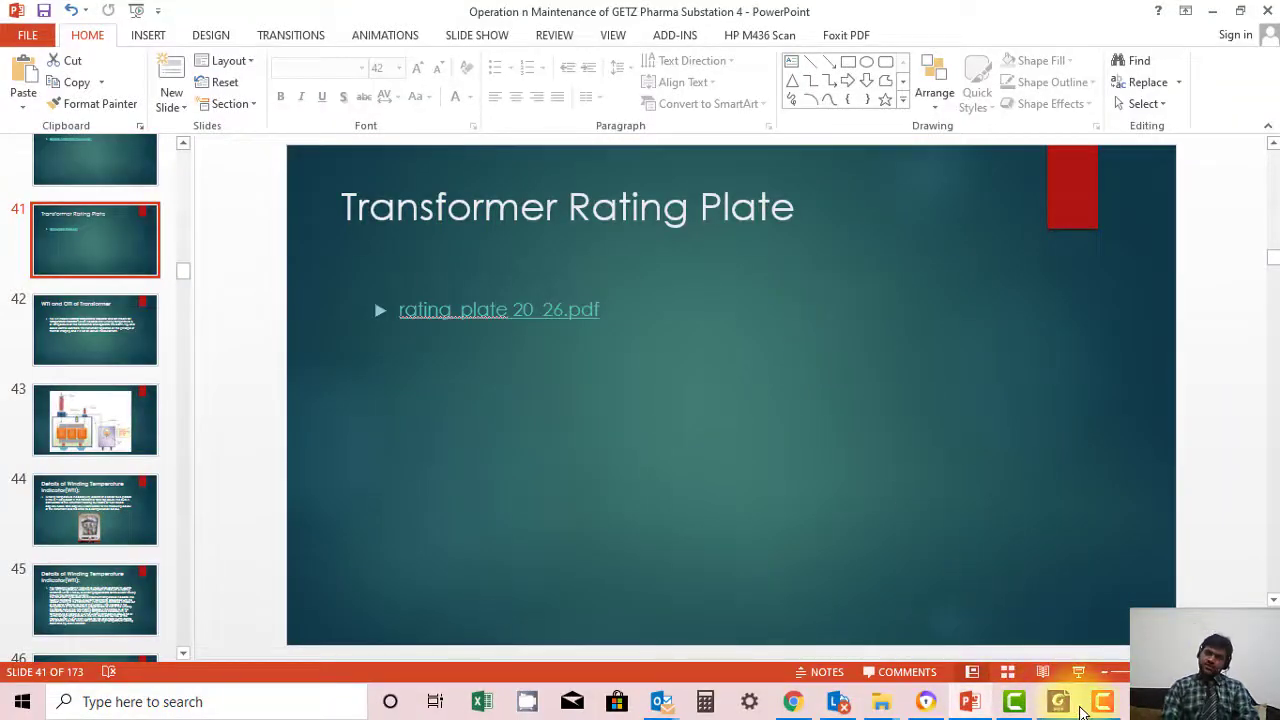
# - Switch to the rating plate PDF and scroll through its specifications table and wiring diagram
pyautogui.click(498, 309)
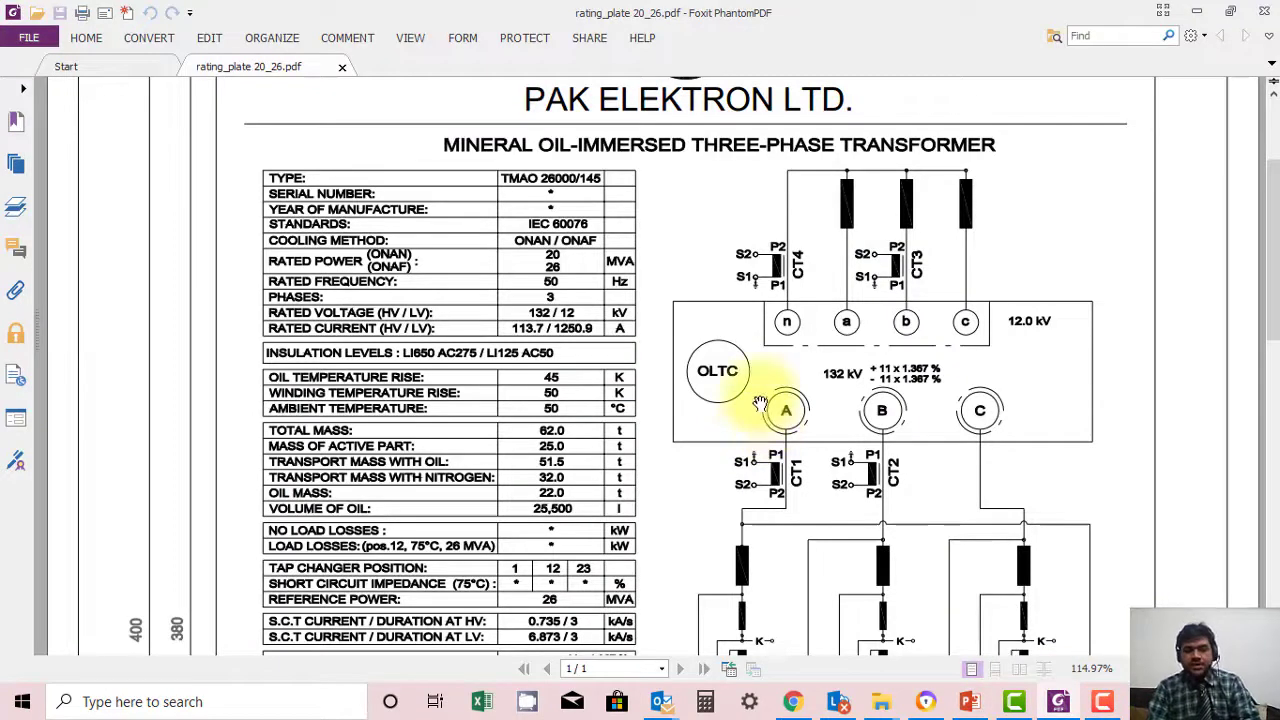
pyautogui.scroll(-3)
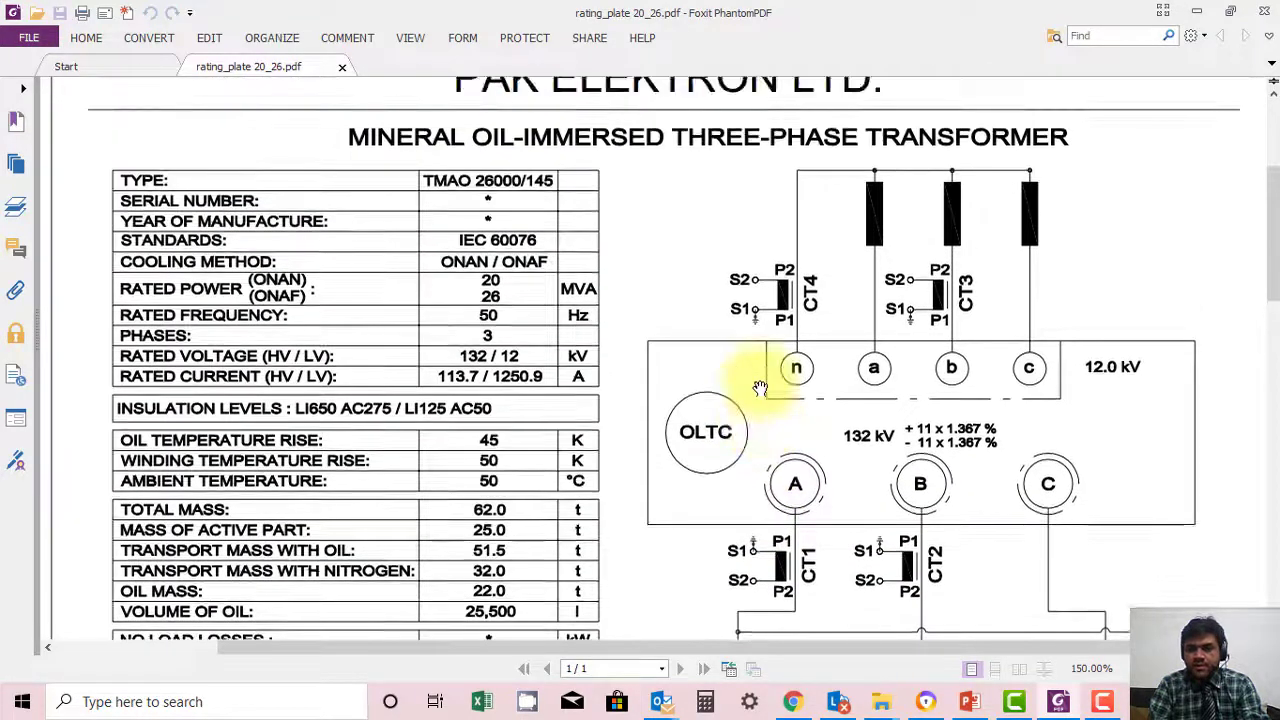
pyautogui.scroll(-3)
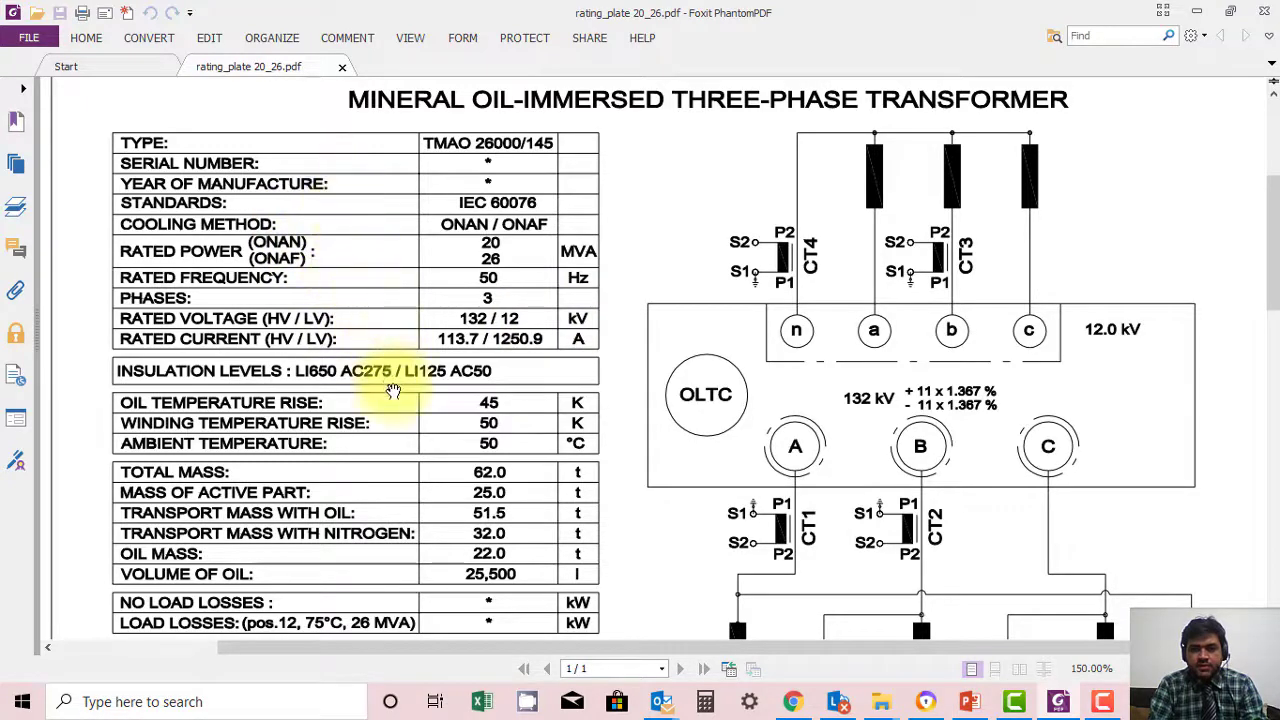
pyautogui.scroll(-3)
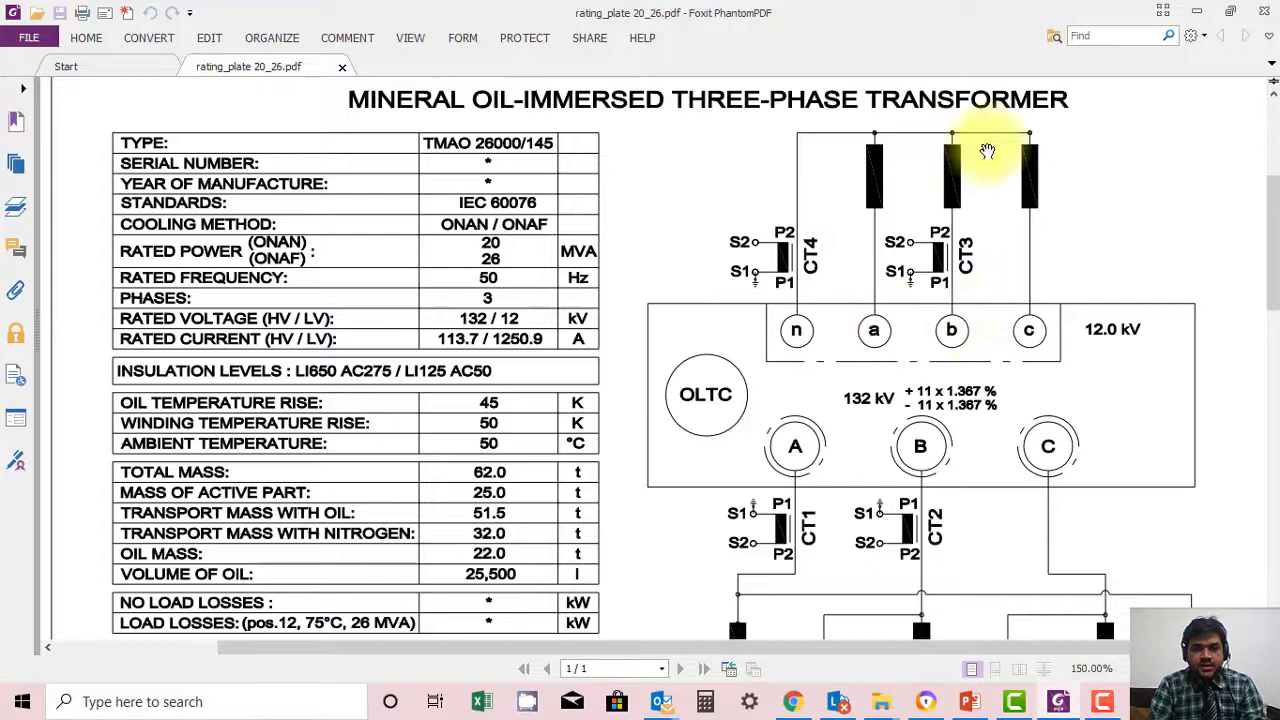
pyautogui.moveTo(765, 350)
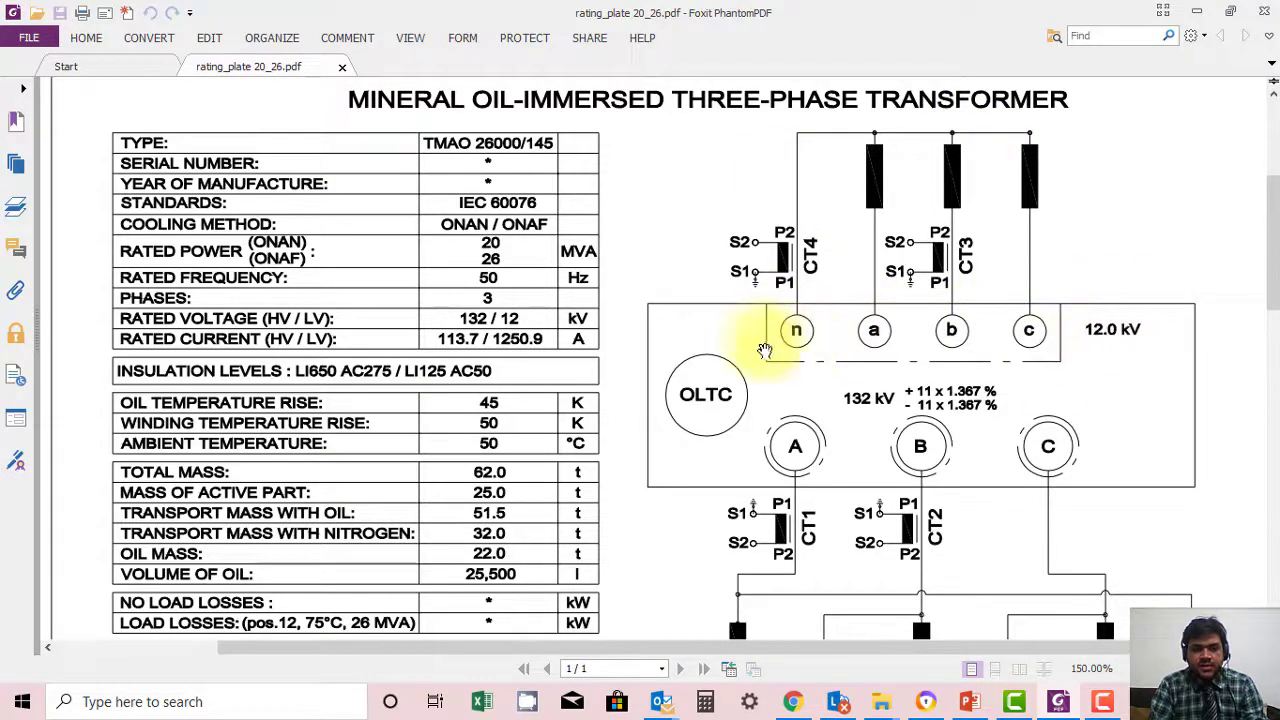
# - Scroll down to the tapped winding diagram, tapping range rows and tap-changer position table
pyautogui.scroll(-3)
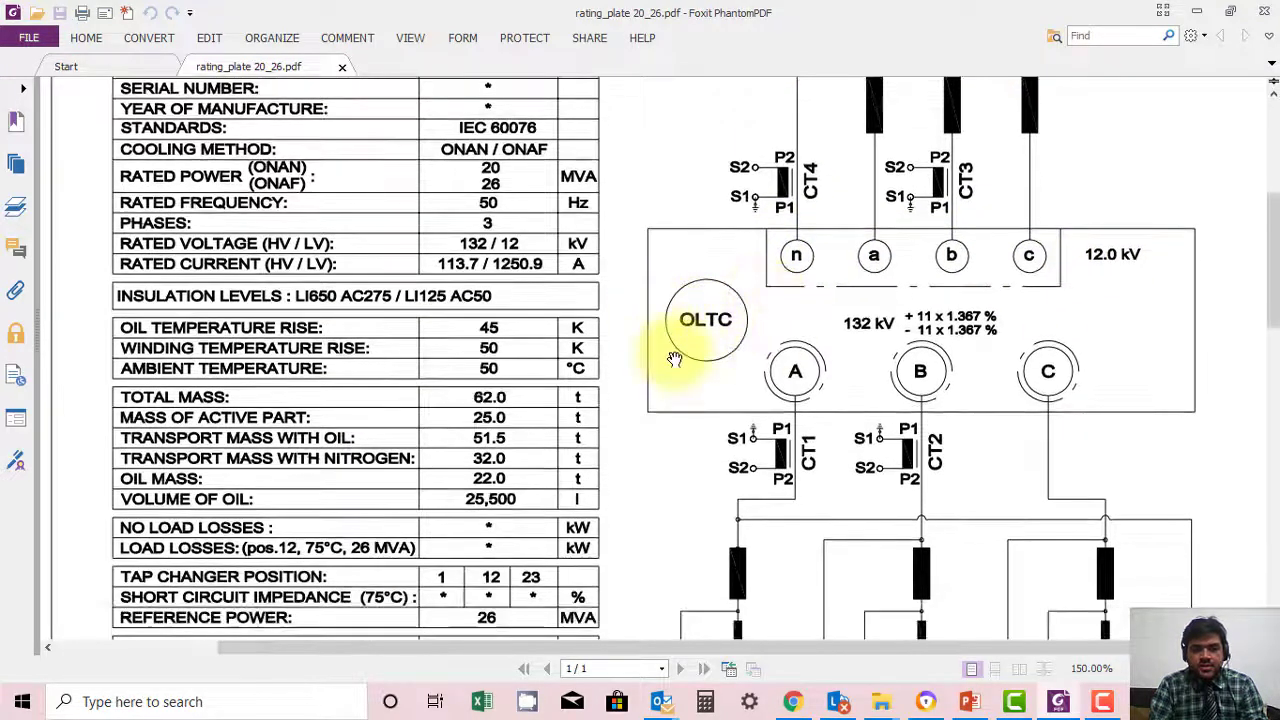
pyautogui.scroll(-3)
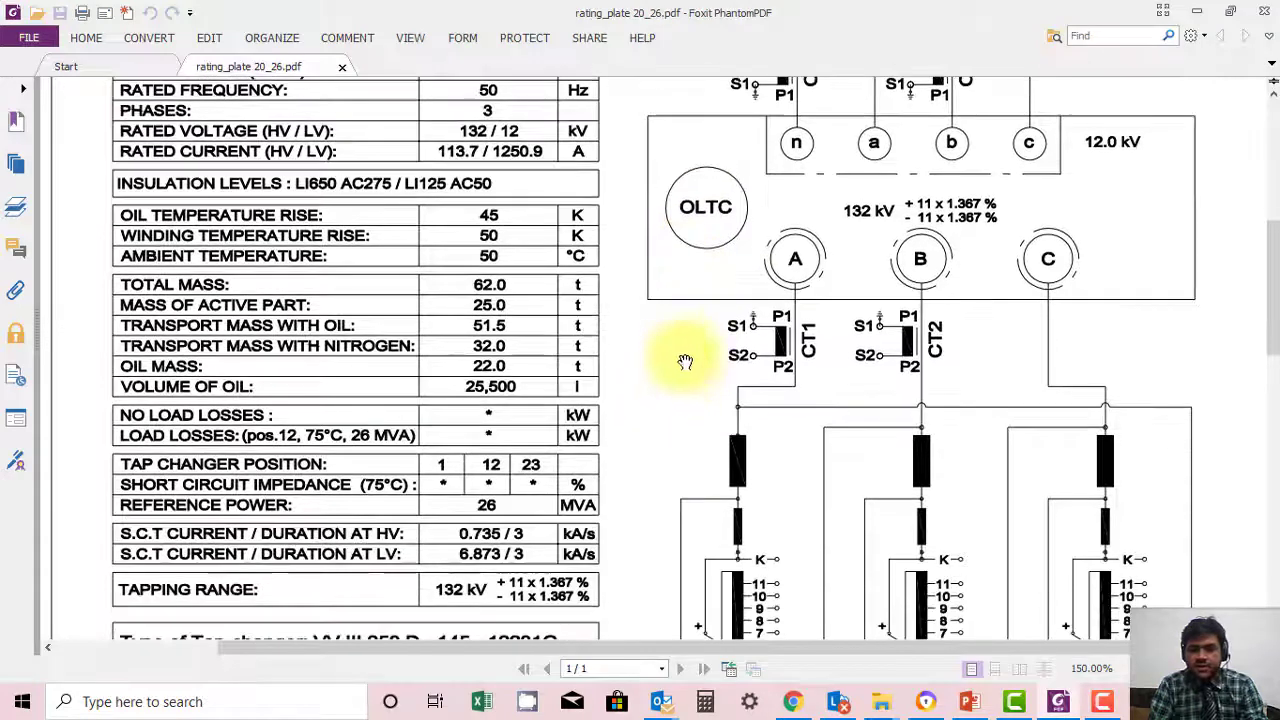
pyautogui.moveTo(600, 300)
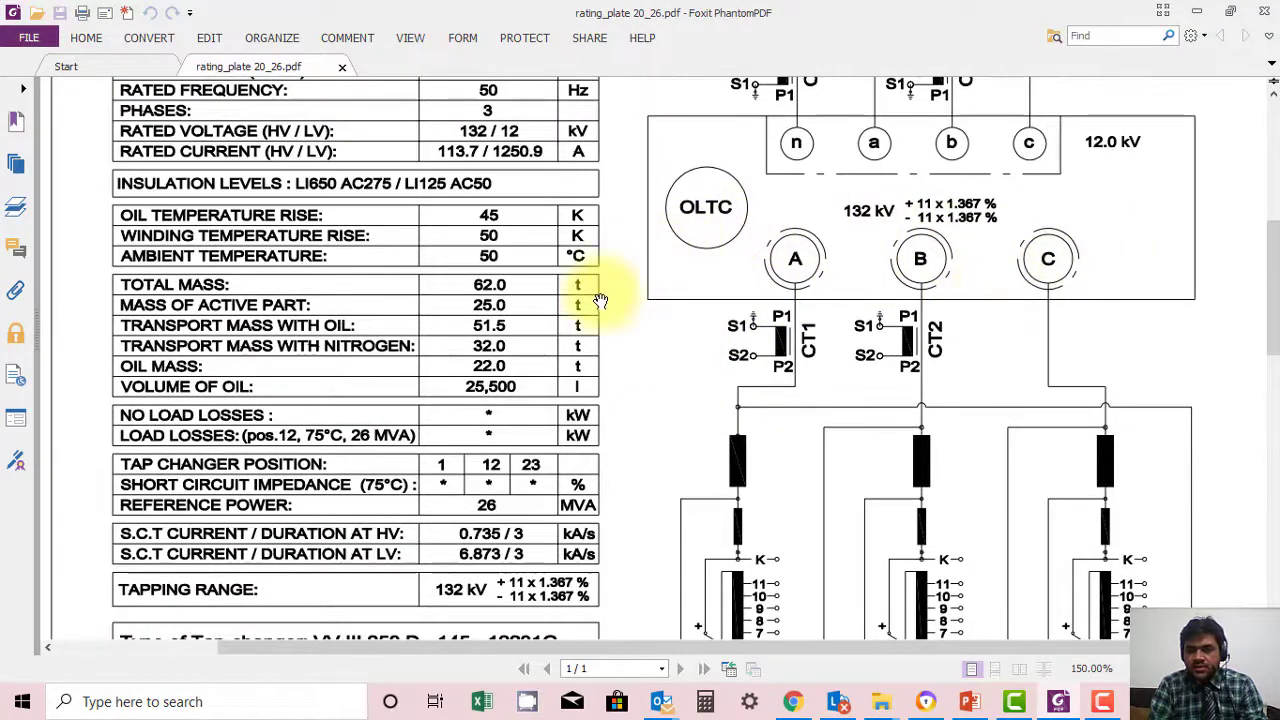
pyautogui.scroll(-3)
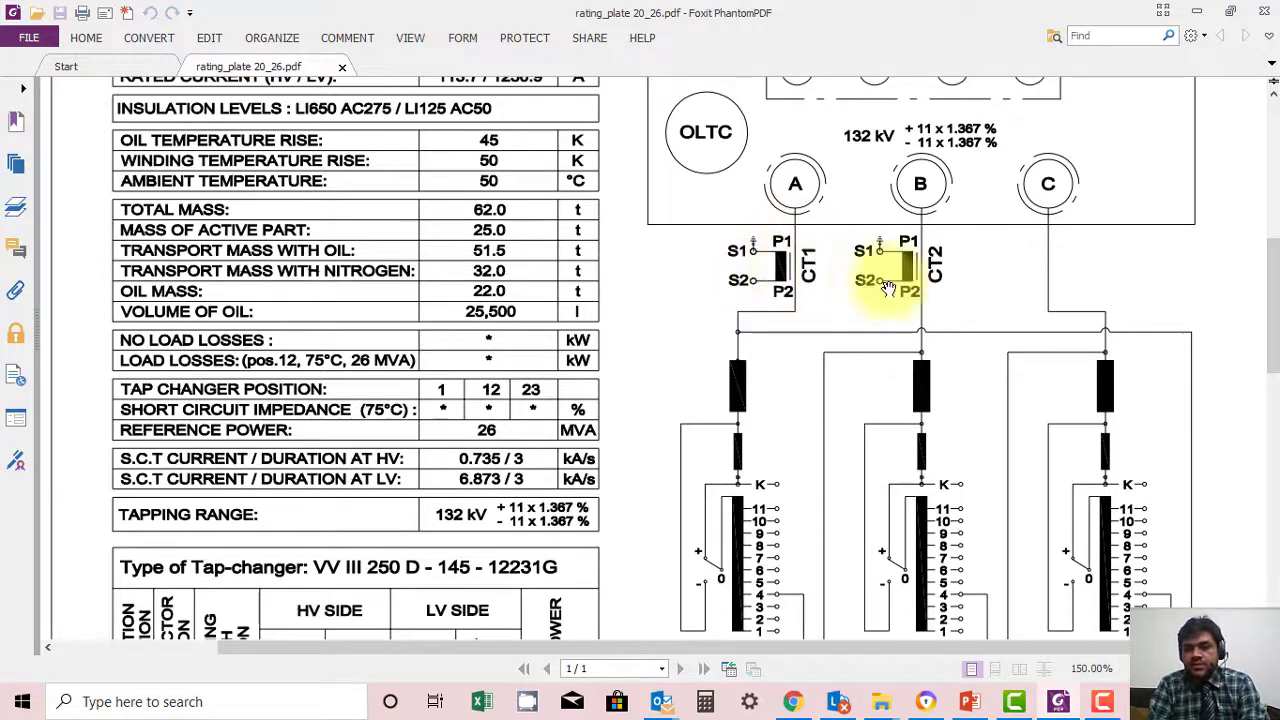
pyautogui.scroll(-3)
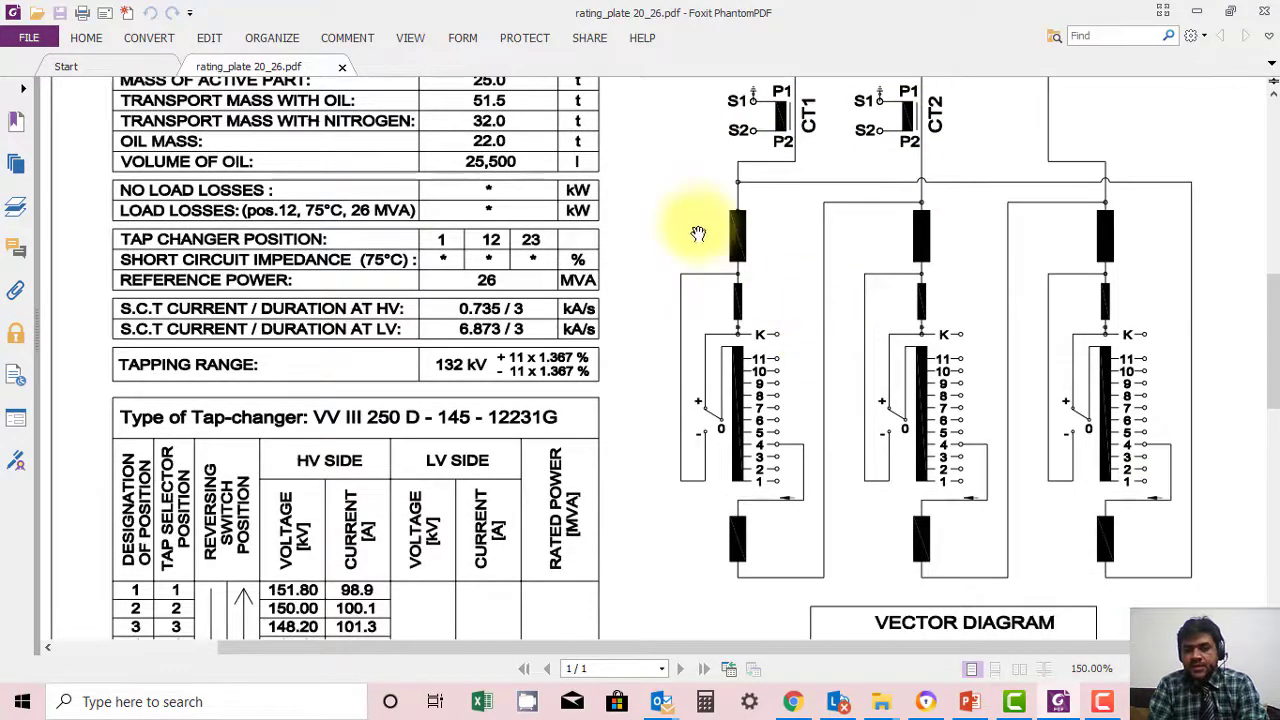
pyautogui.moveTo(842, 597)
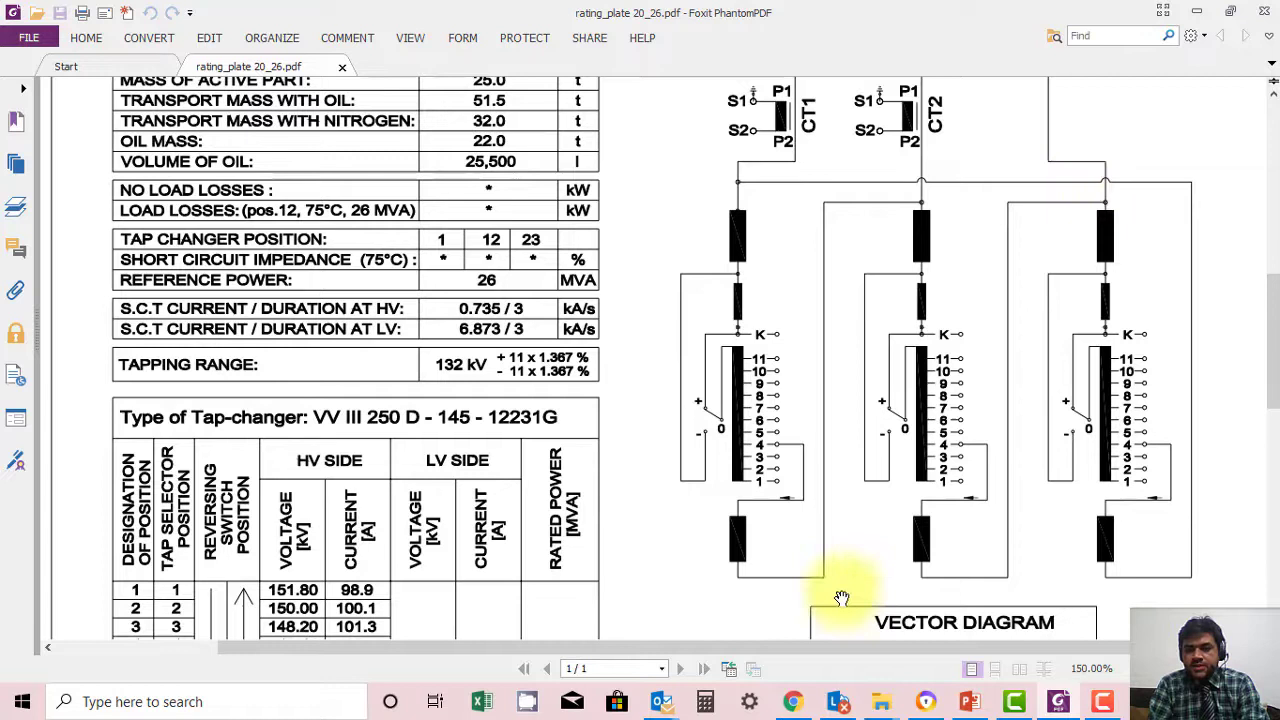
pyautogui.moveTo(815, 570)
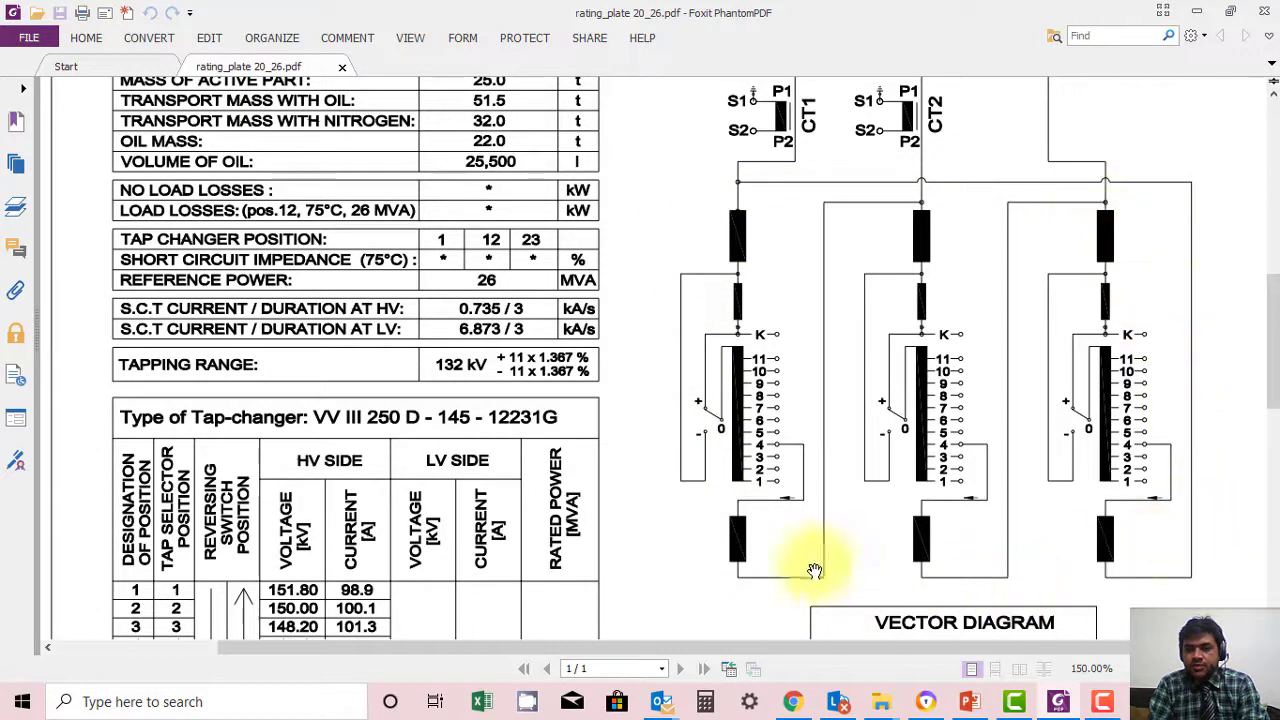
pyautogui.moveTo(770, 355)
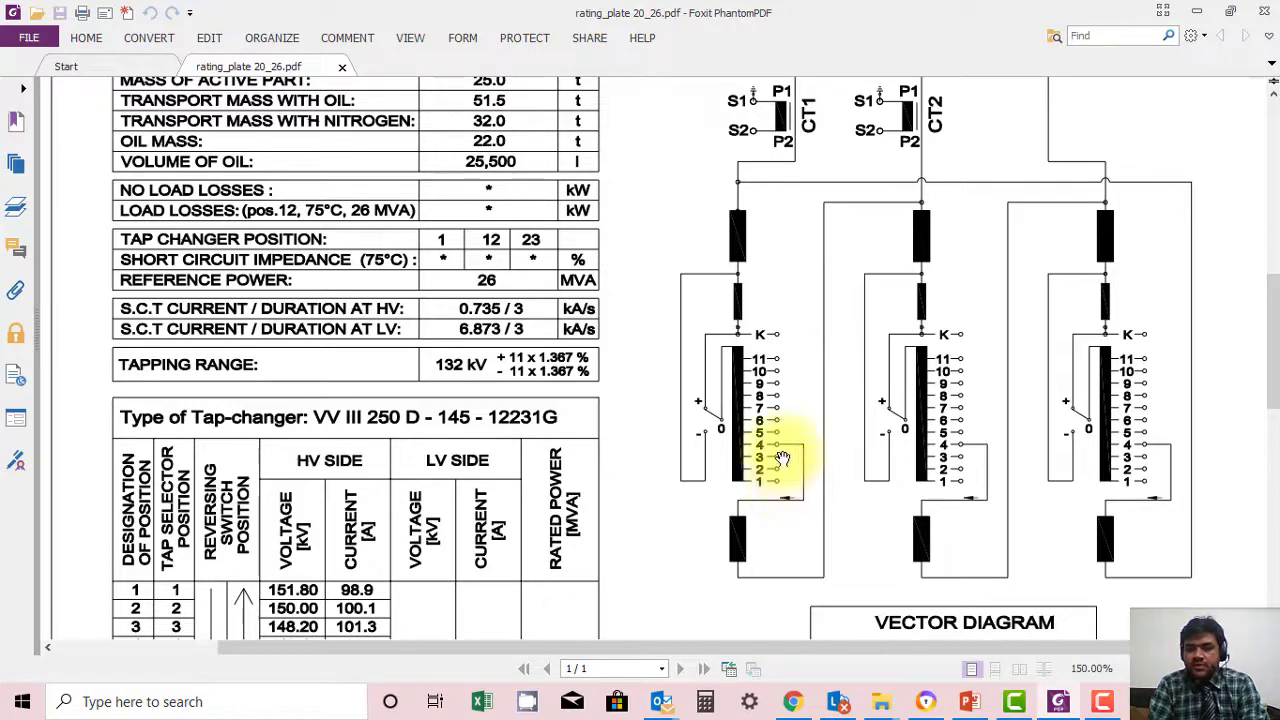
pyautogui.moveTo(788, 415)
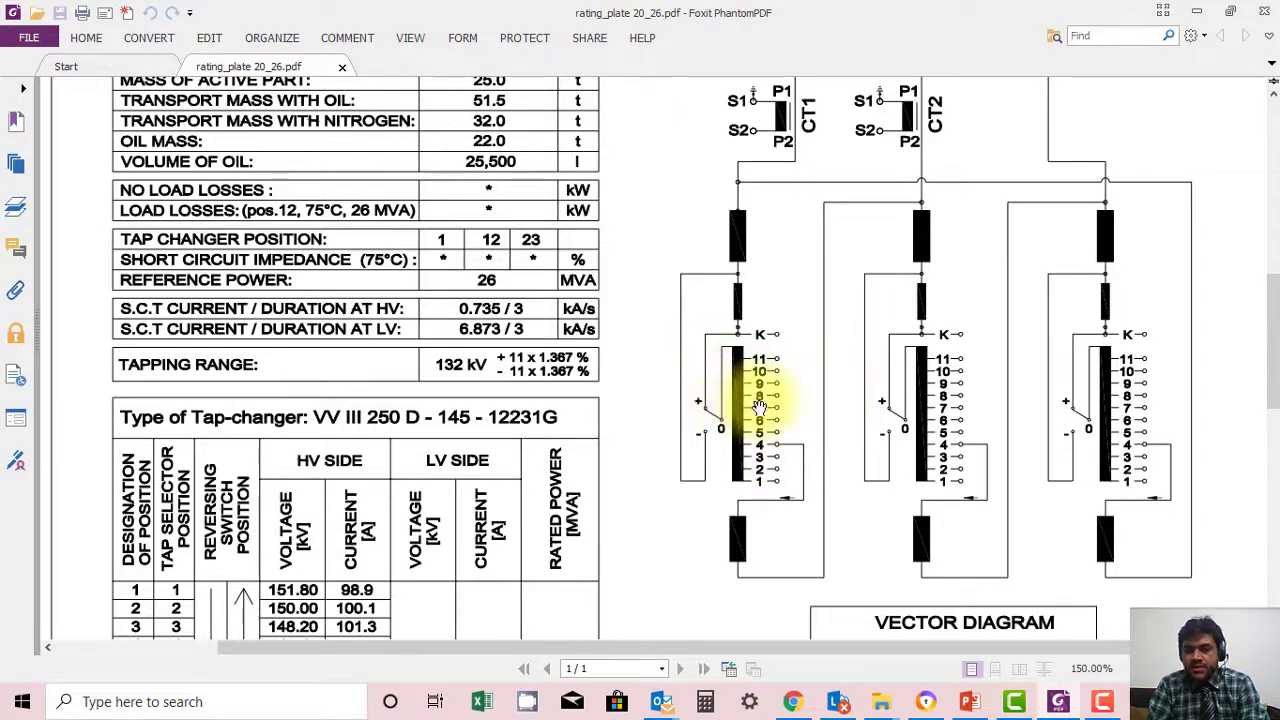
pyautogui.moveTo(775, 445)
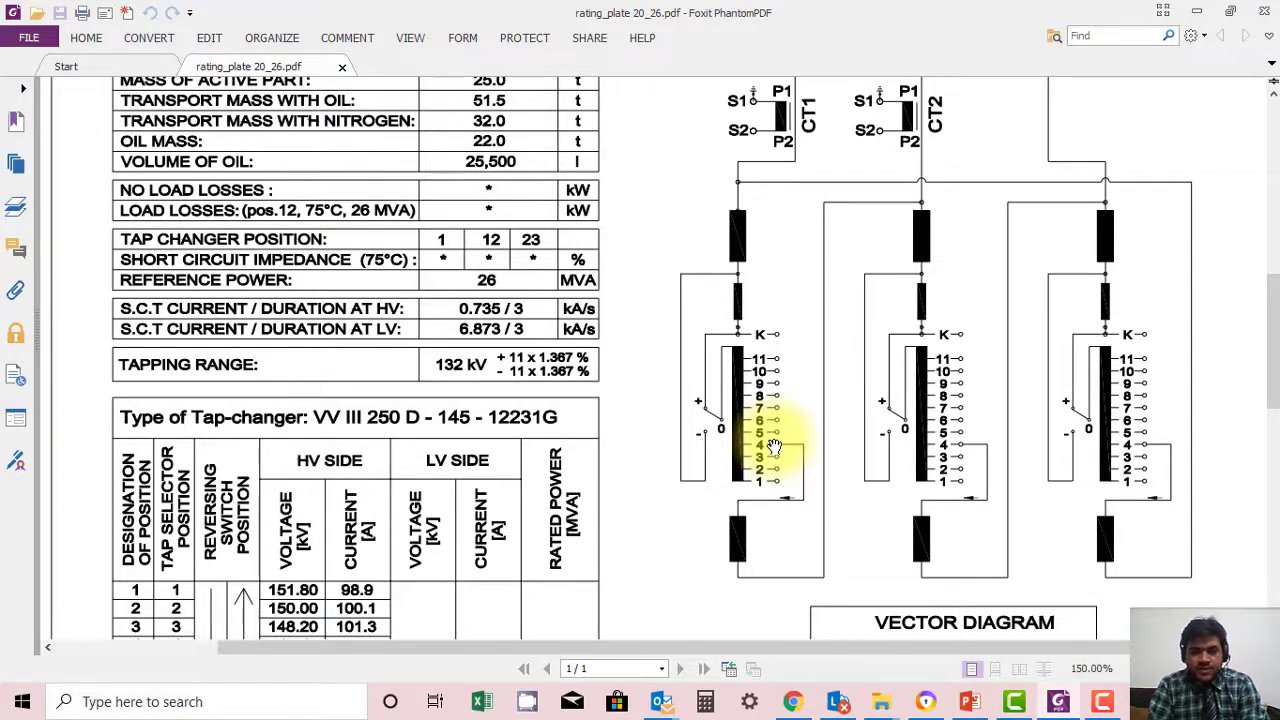
pyautogui.scroll(-3)
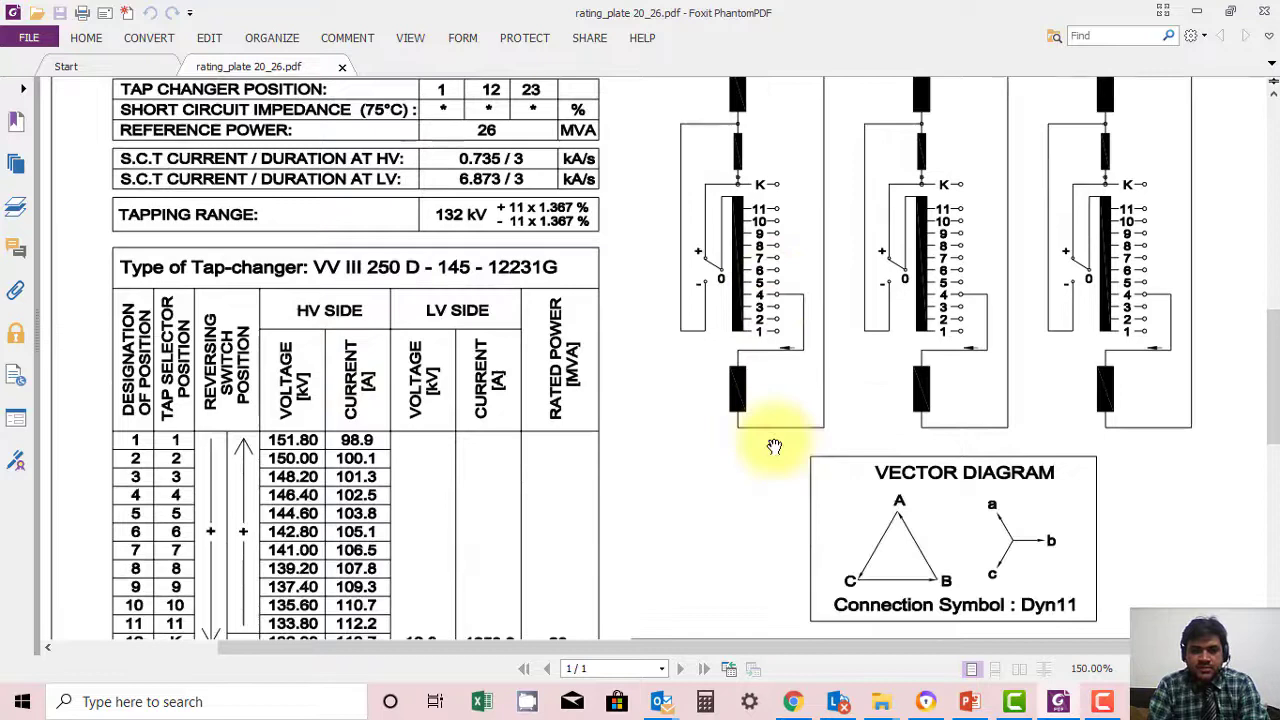
pyautogui.scroll(-3)
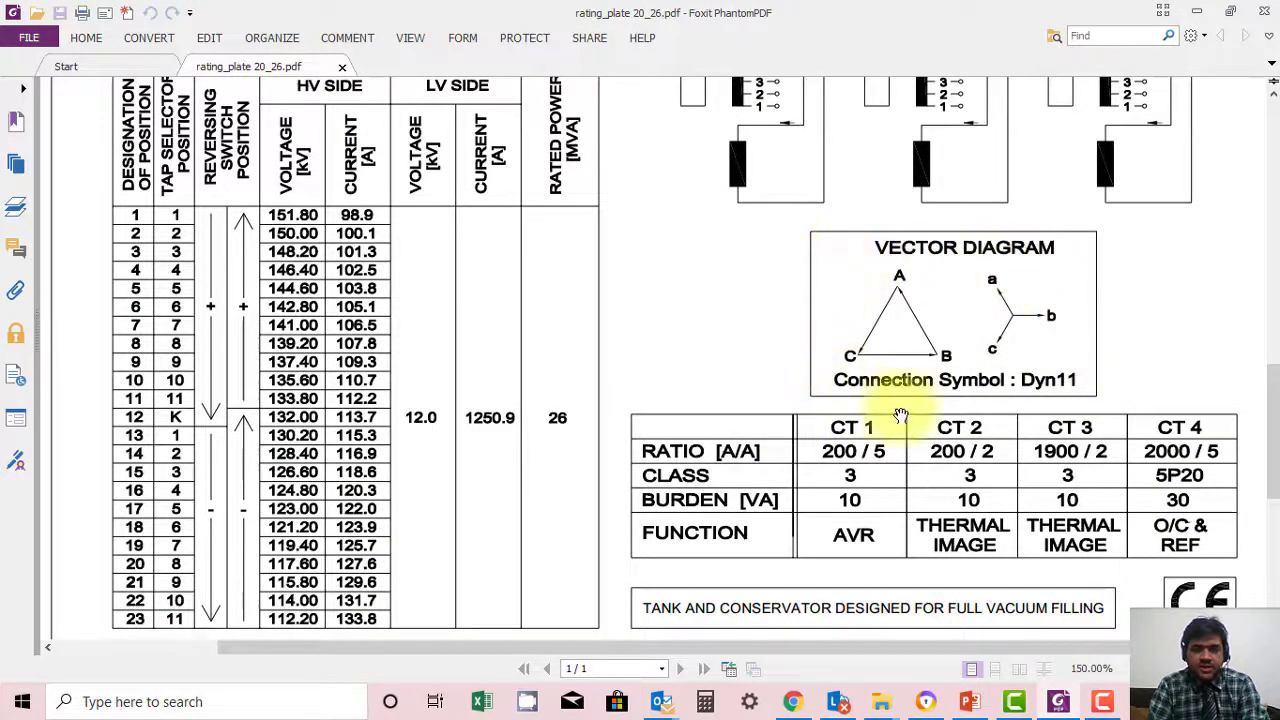
pyautogui.moveTo(875, 283)
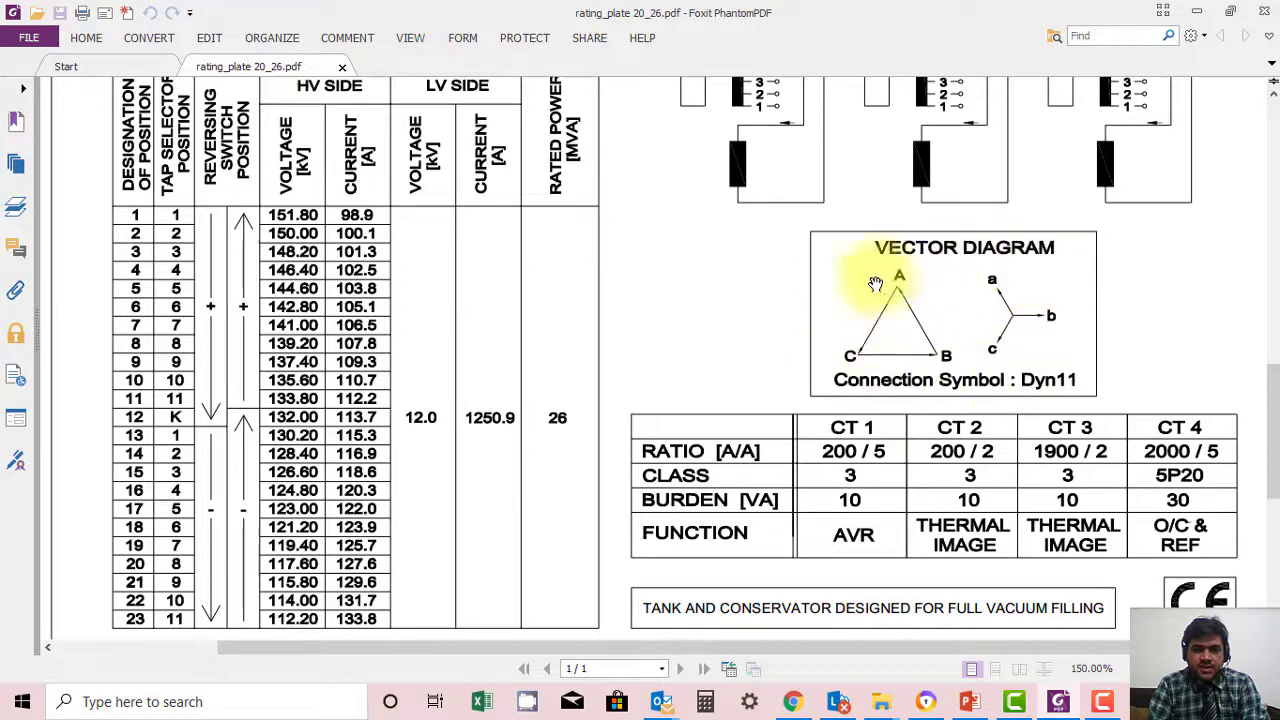
pyautogui.moveTo(960, 300)
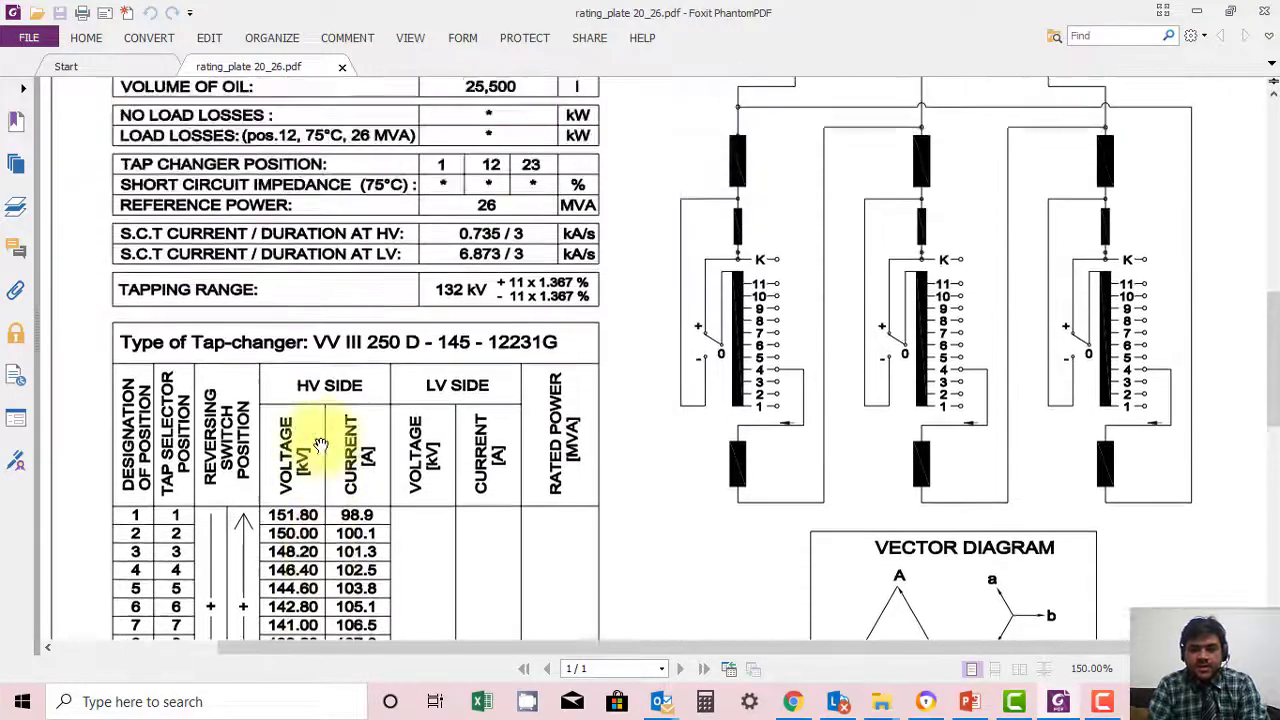
pyautogui.scroll(-3)
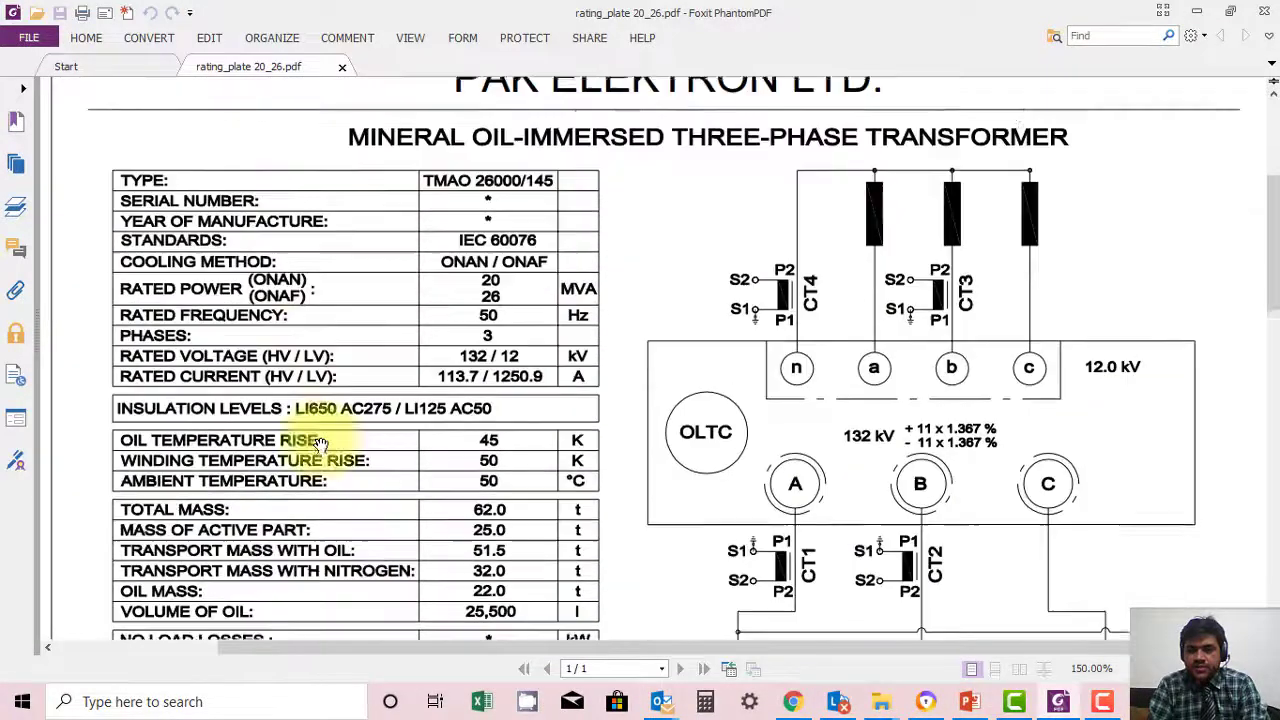
pyautogui.scroll(-3)
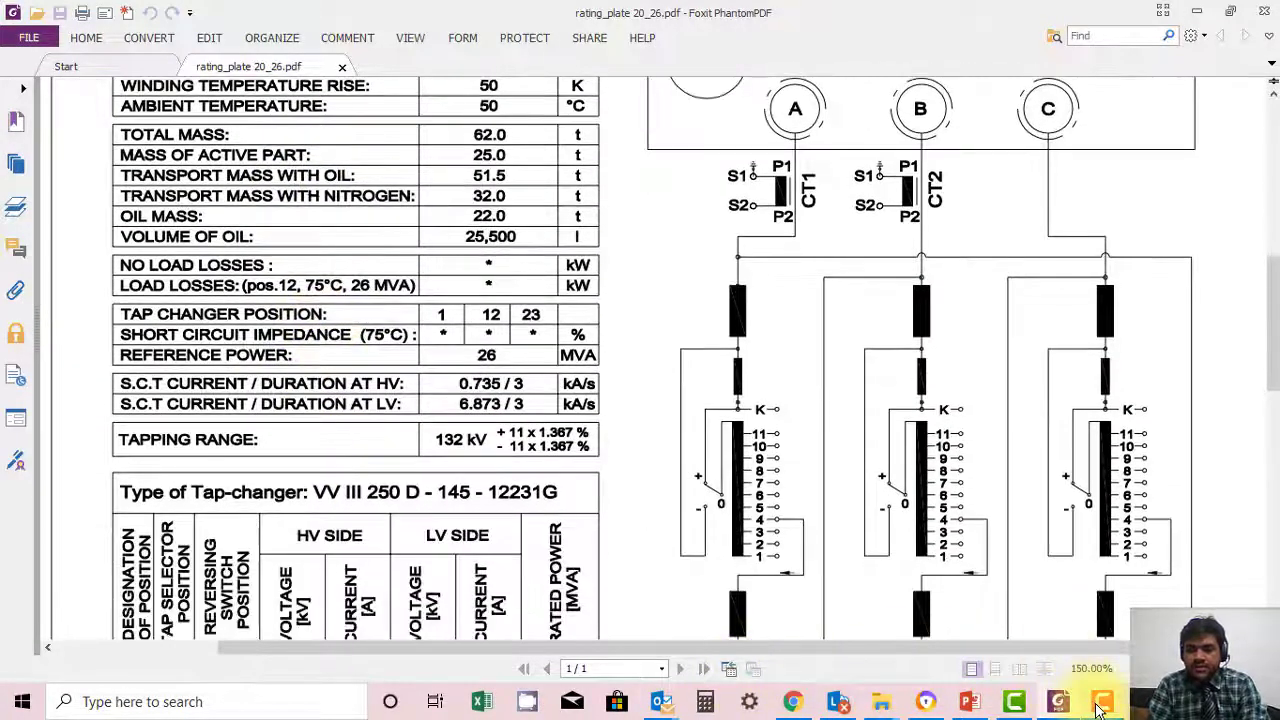